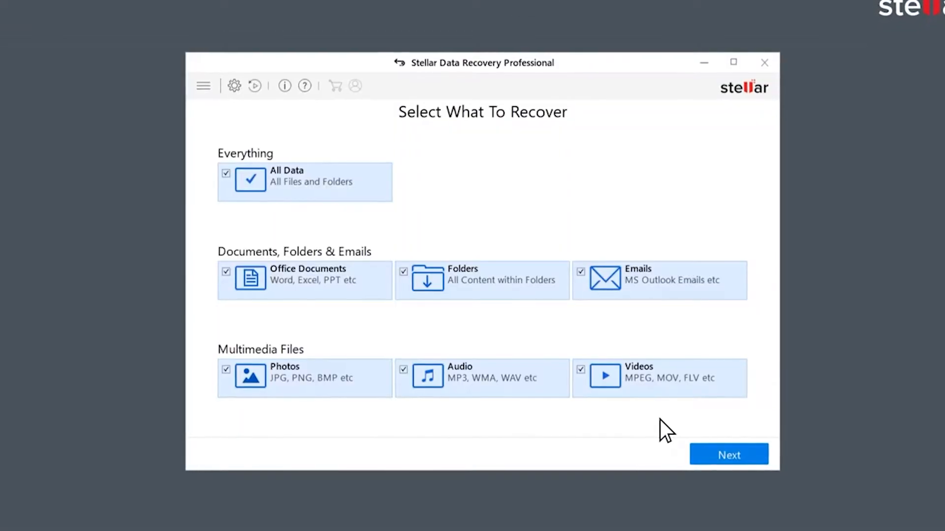
Step: Recover all data from UUI (E:) into the Recovered folder and review the 1660 files in Tree View
{"action": "left_click", "coordinate": [728, 455]}
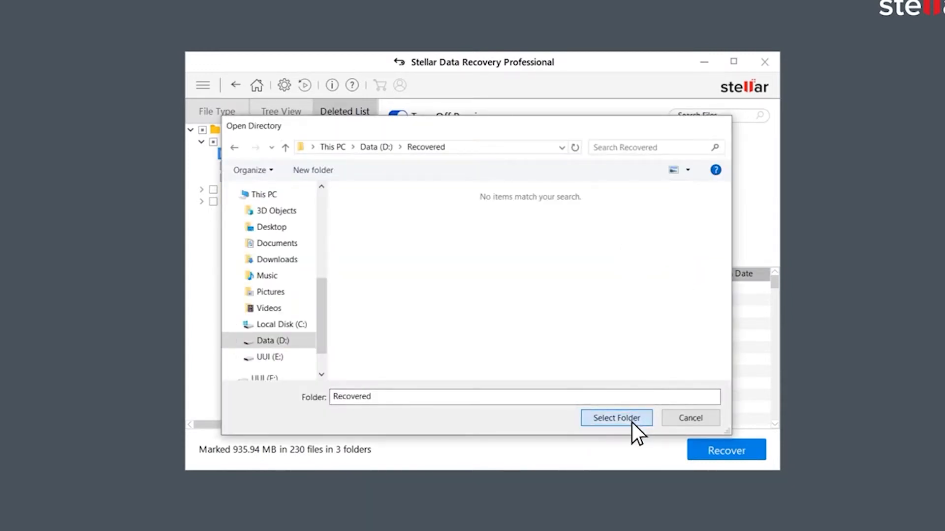
{"action": "left_click", "coordinate": [616, 418]}
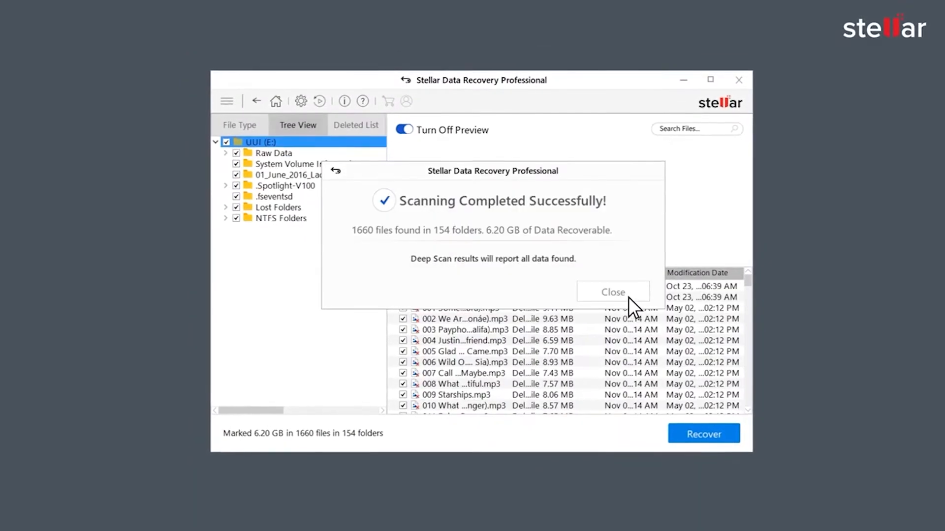
{"action": "left_click", "coordinate": [612, 291]}
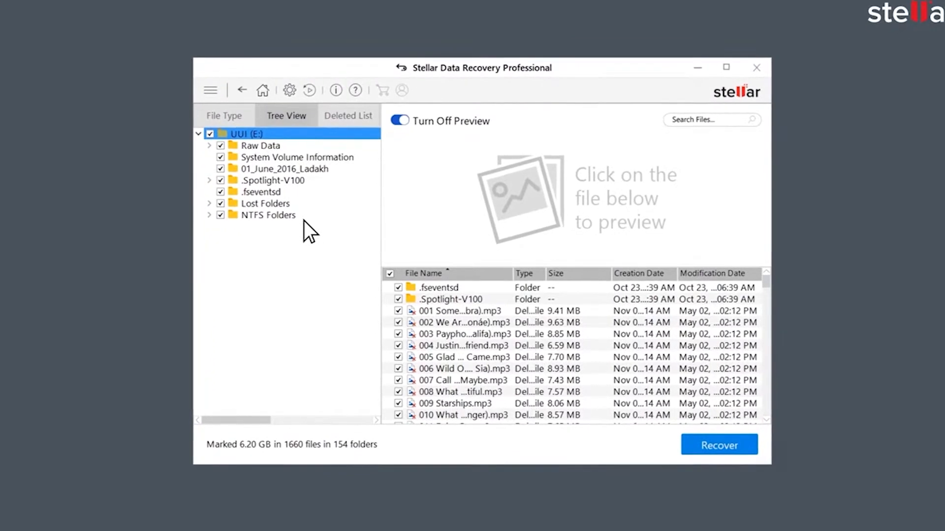
{"action": "left_click", "coordinate": [223, 115]}
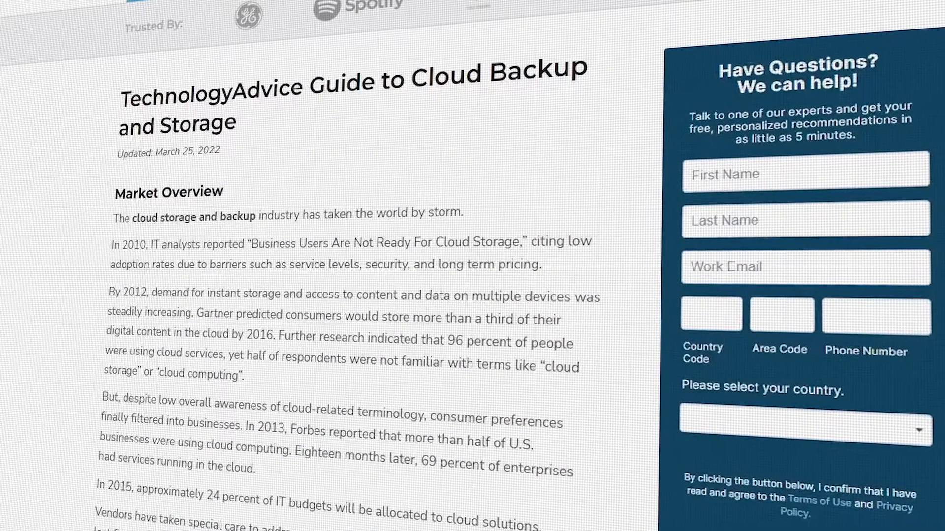
Step: Scroll the Cloud Backup and Storage guide down to the Centric Project case study
{"action": "scroll", "scroll_direction": "down", "scroll_amount": 3}
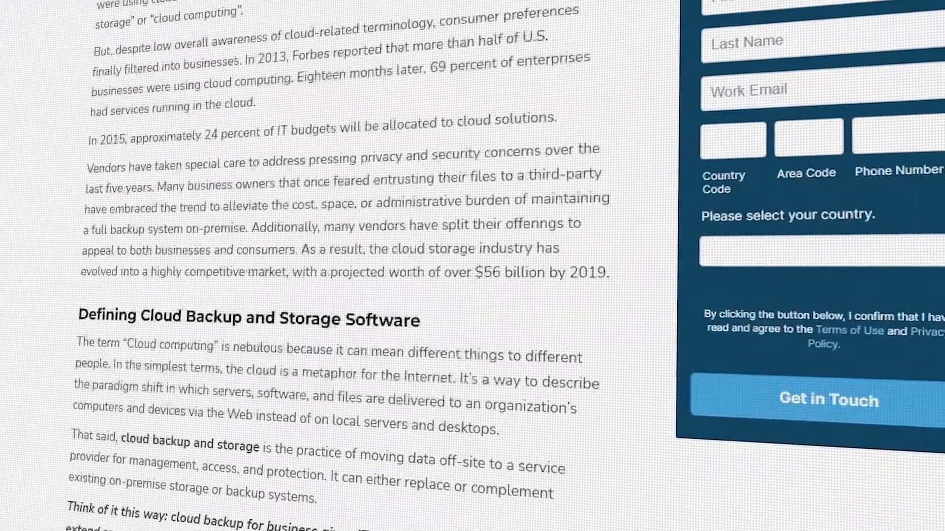
{"action": "scroll", "scroll_direction": "down", "scroll_amount": 3}
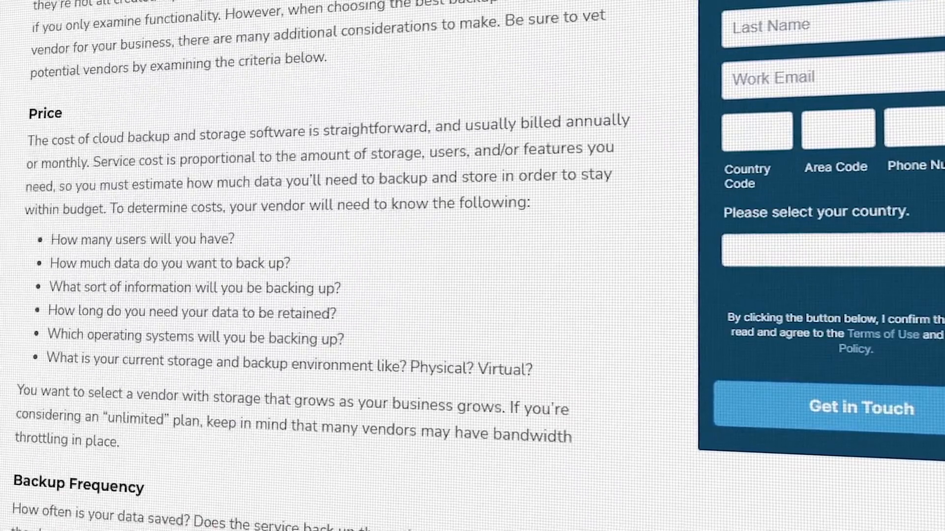
{"action": "scroll", "scroll_direction": "down", "scroll_amount": 3}
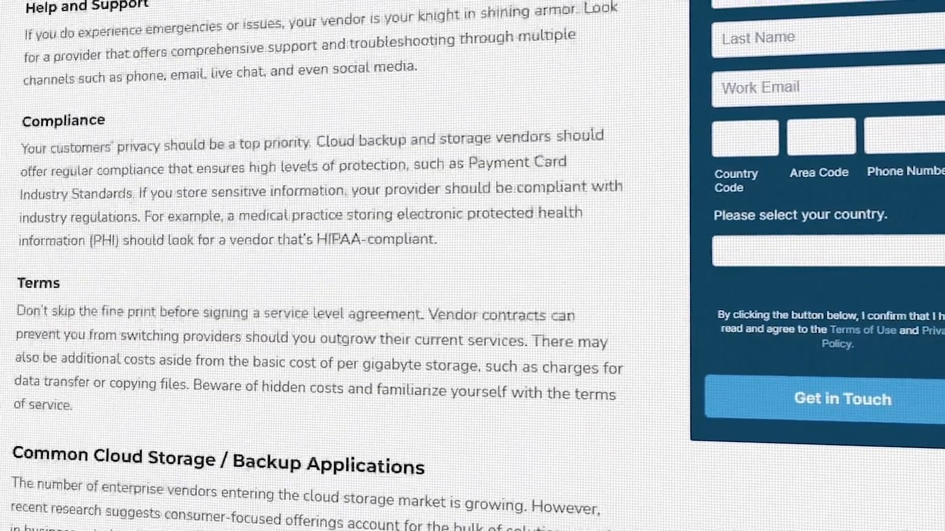
{"action": "scroll", "scroll_direction": "down", "scroll_amount": 3}
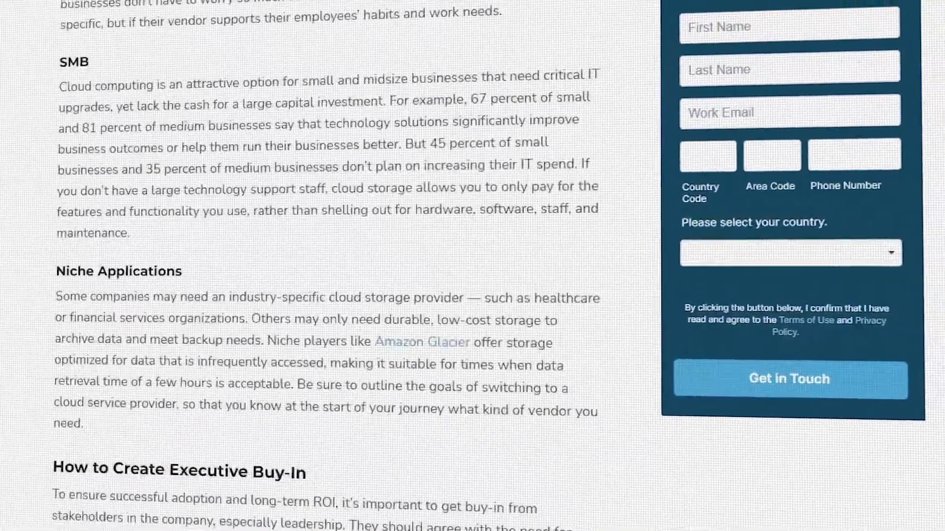
{"action": "scroll", "scroll_direction": "down", "scroll_amount": 3}
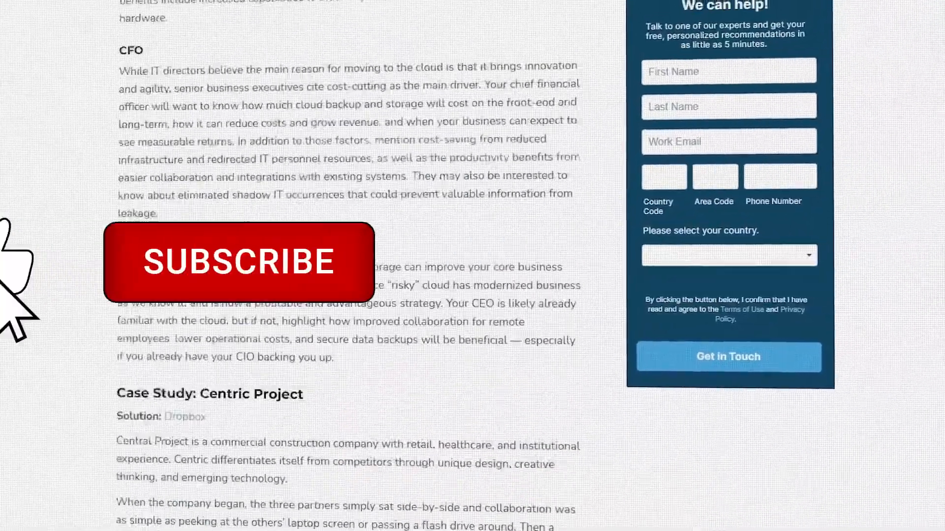
{"action": "scroll", "scroll_direction": "down", "scroll_amount": 3}
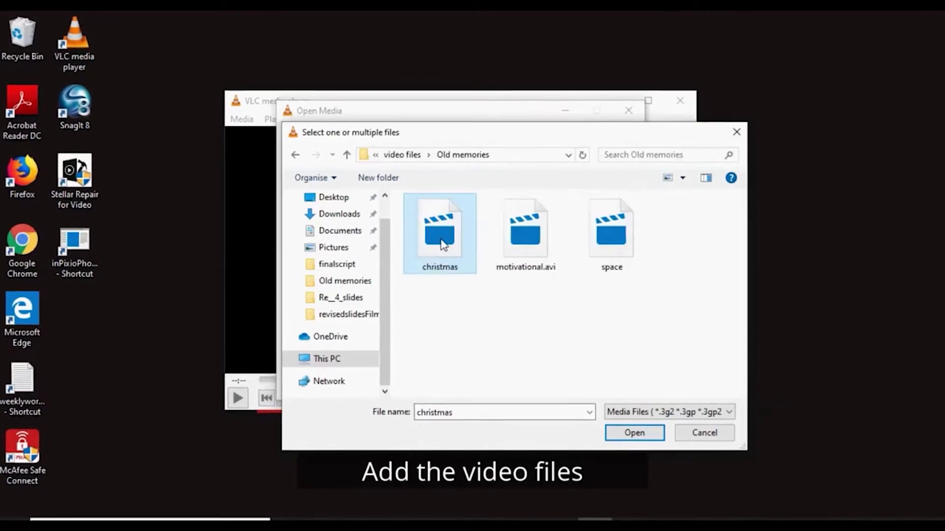
Step: Add christmas.MOV from Old memories to Open Media and proceed to Convert / Save
{"action": "left_click", "coordinate": [633, 433]}
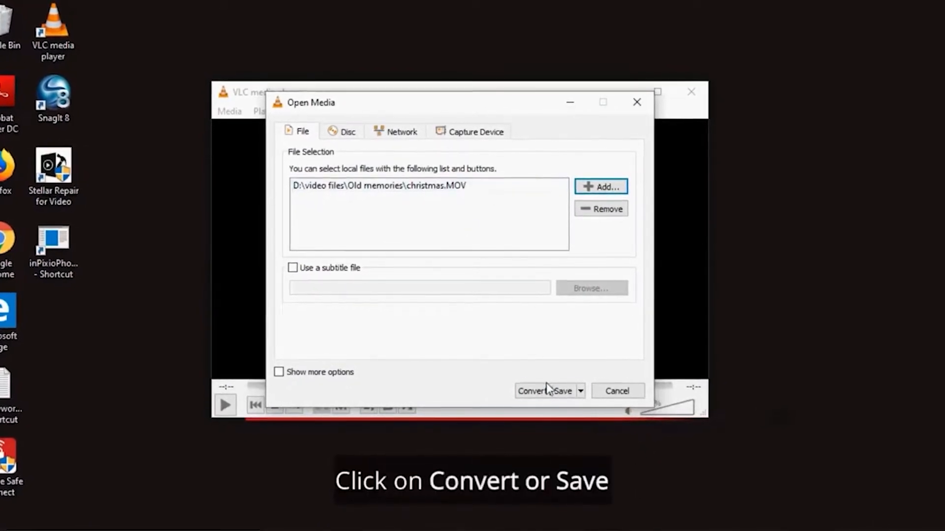
{"action": "left_click", "coordinate": [543, 391]}
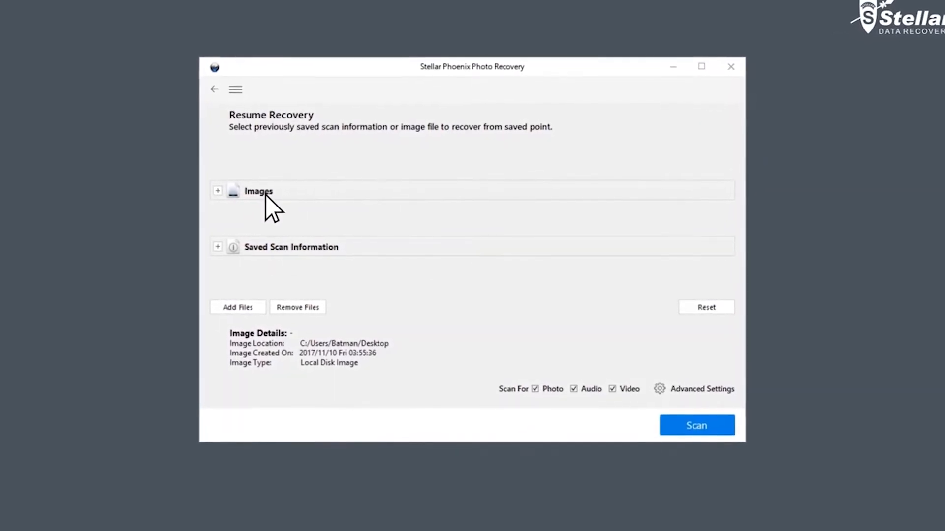
Step: Select NIKON D5200 (E:) and enable JPEG Images in Advanced Settings for the photo scan
{"action": "left_click", "coordinate": [218, 247]}
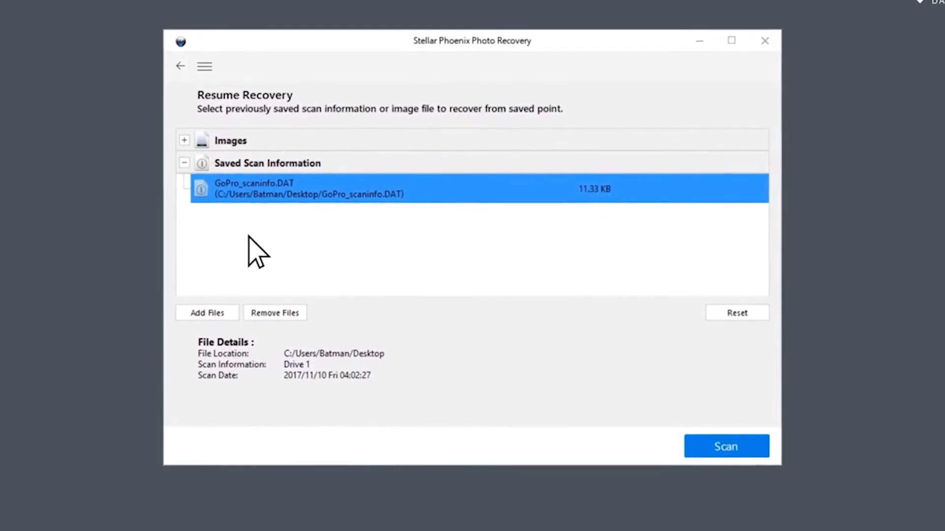
{"action": "left_click", "coordinate": [207, 312]}
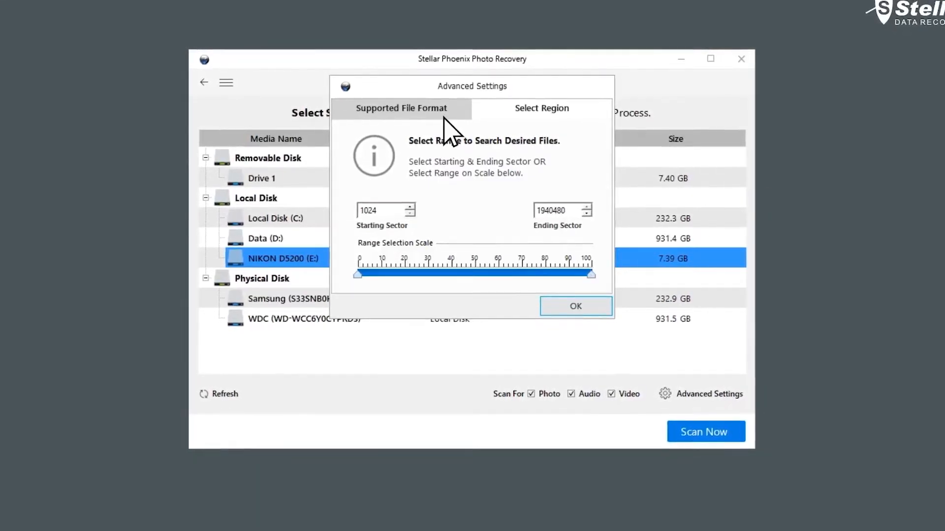
{"action": "left_click", "coordinate": [401, 109]}
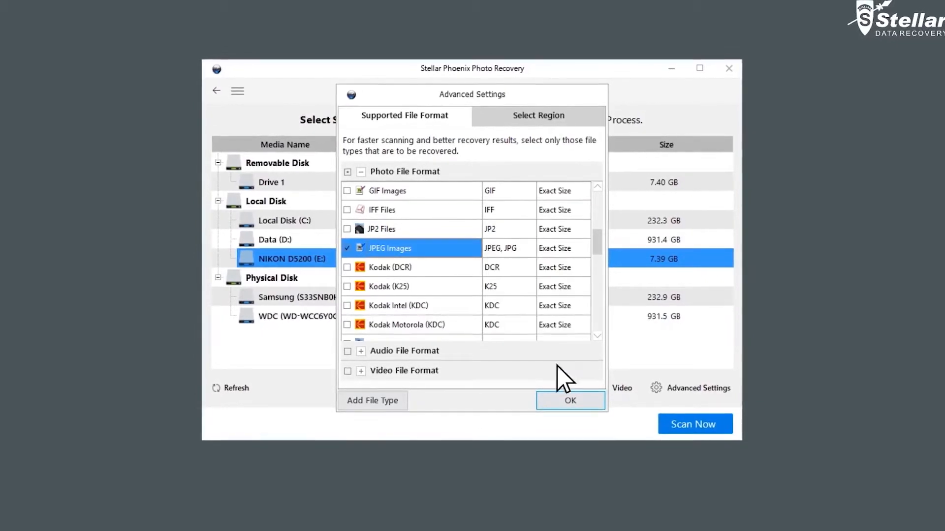
{"action": "left_click", "coordinate": [570, 401]}
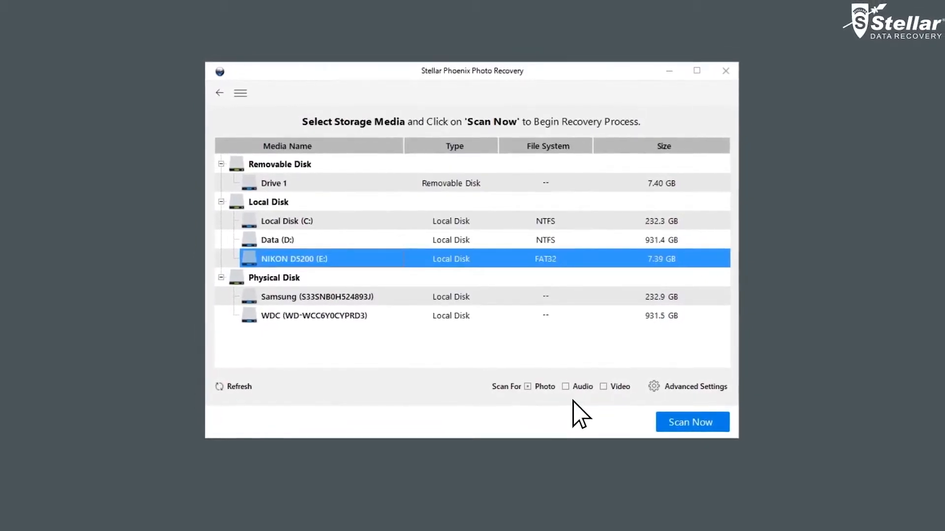
{"action": "left_click", "coordinate": [690, 422]}
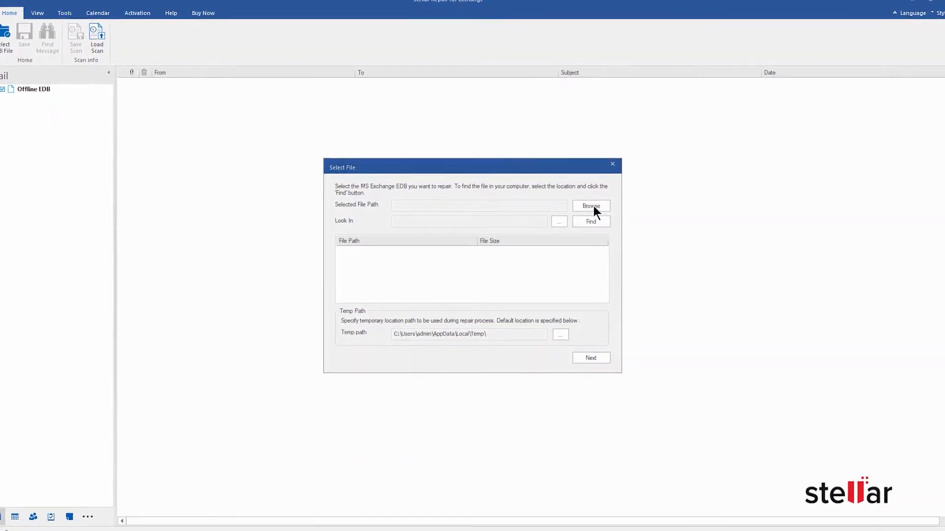
Step: Choose alexo.edb as the offline Exchange database and scan it
{"action": "left_click", "coordinate": [590, 206]}
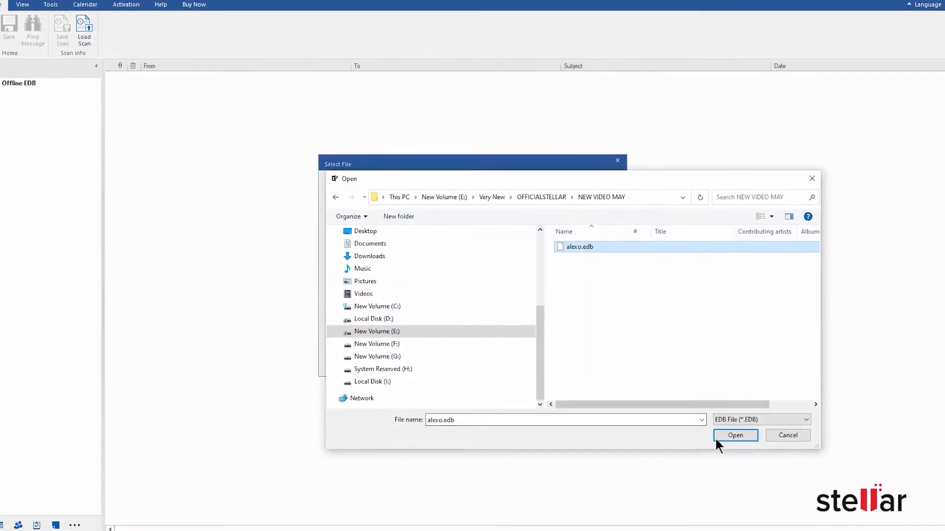
{"action": "left_click", "coordinate": [735, 435]}
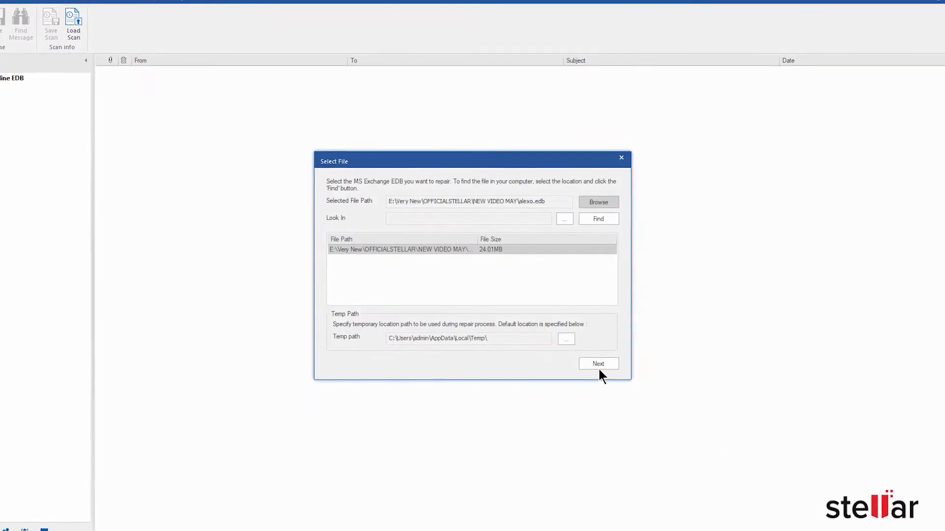
{"action": "left_click", "coordinate": [597, 364]}
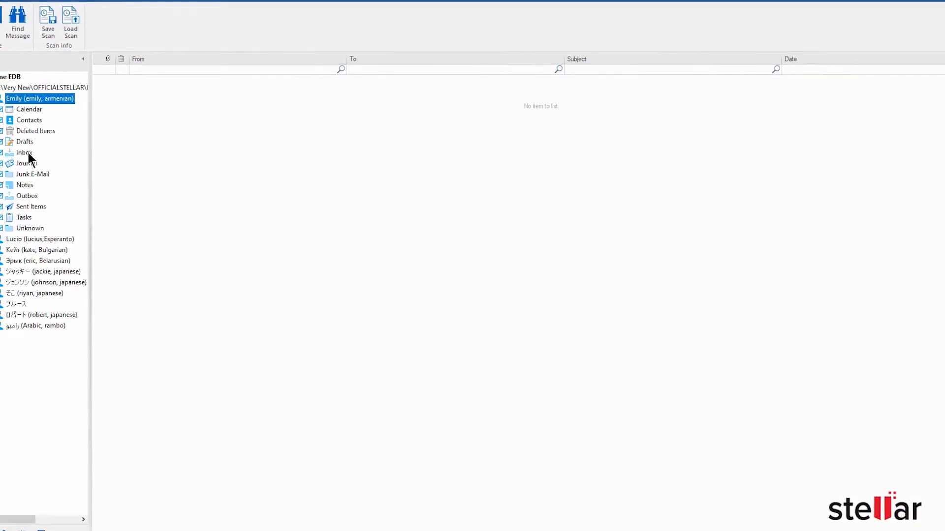
Step: Browse the first mailbox's calendar and its empty Contacts folder
{"action": "left_click", "coordinate": [29, 109]}
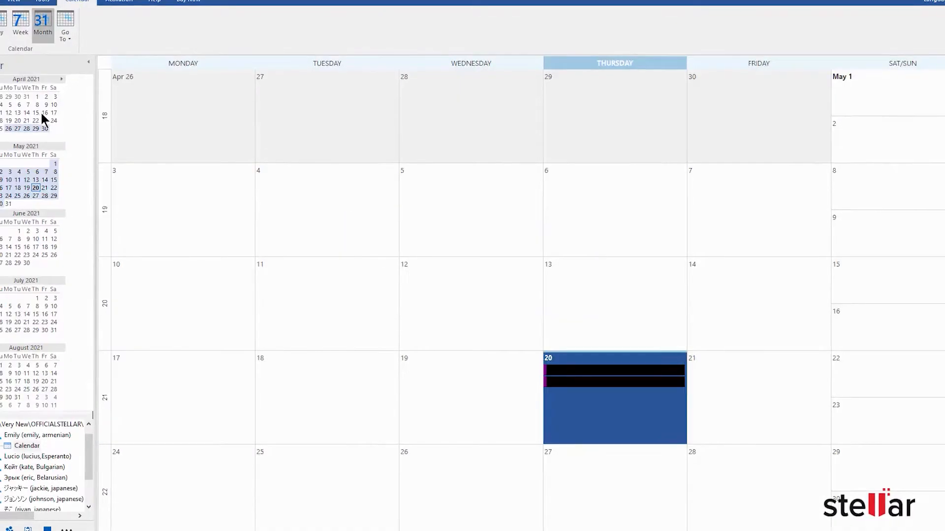
{"action": "left_click", "coordinate": [46, 126]}
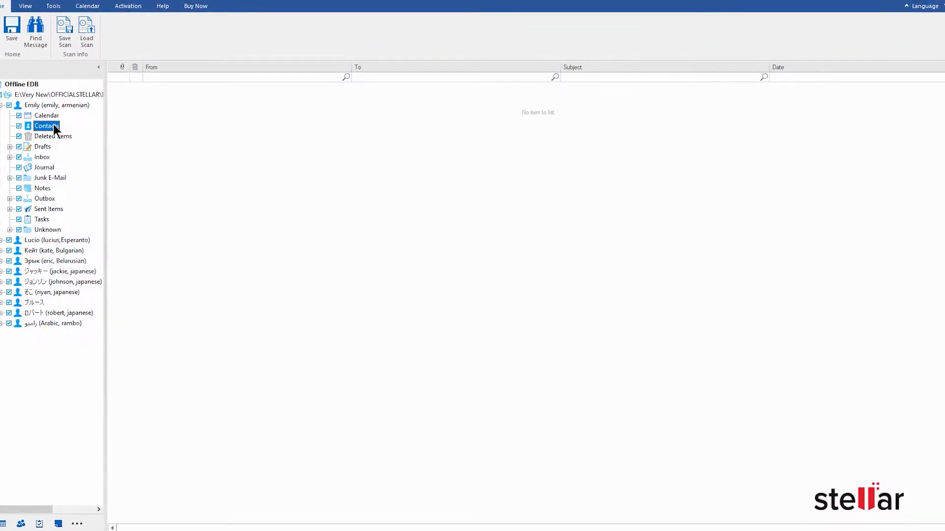
{"action": "left_click", "coordinate": [46, 126]}
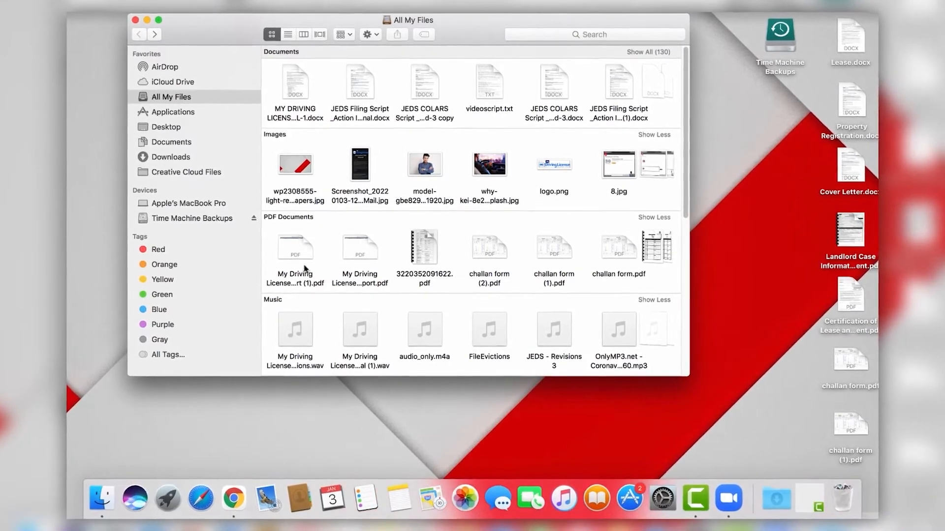
Step: Launch Disk Utility from Applications via a 'disk util' search
{"action": "left_click", "coordinate": [173, 109]}
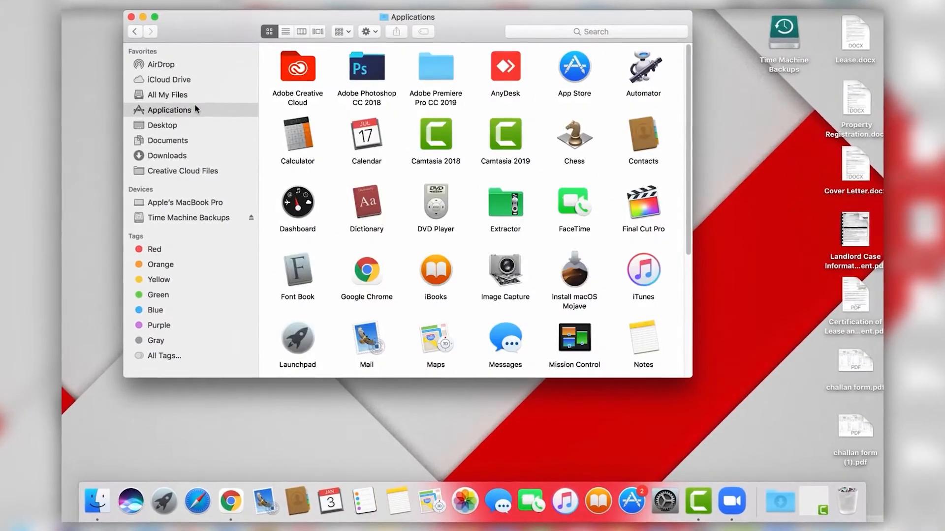
{"action": "type", "text": "disk util"}
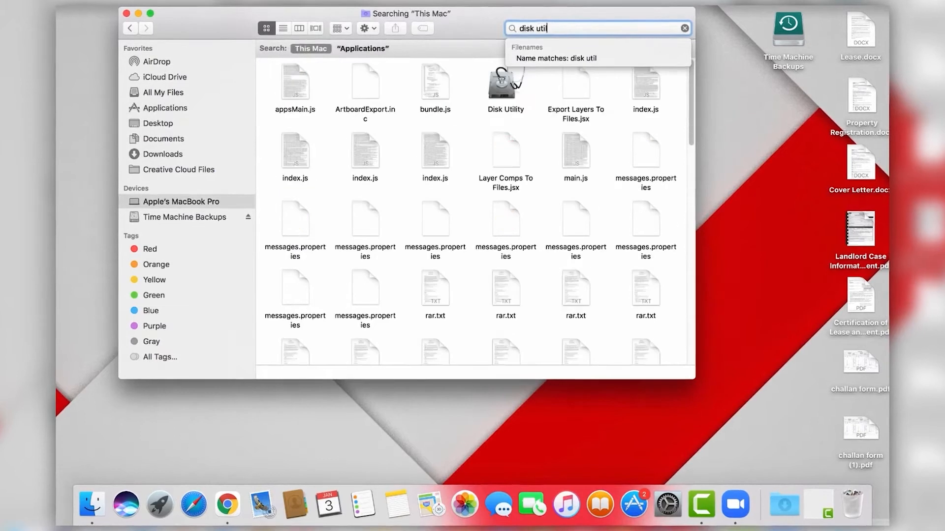
{"action": "double_click", "coordinate": [506, 82]}
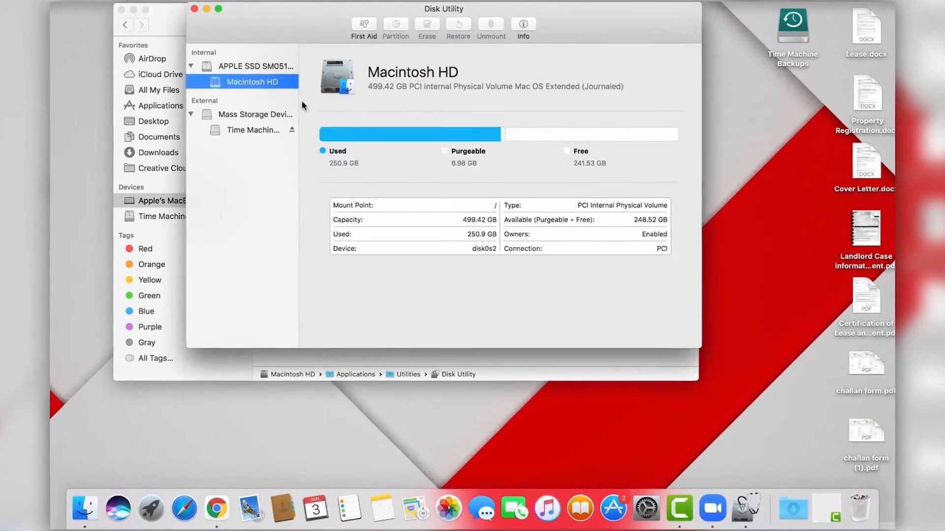
Step: Start erasing the external mass storage device, naming the new volume 'camera'
{"action": "left_click", "coordinate": [426, 23]}
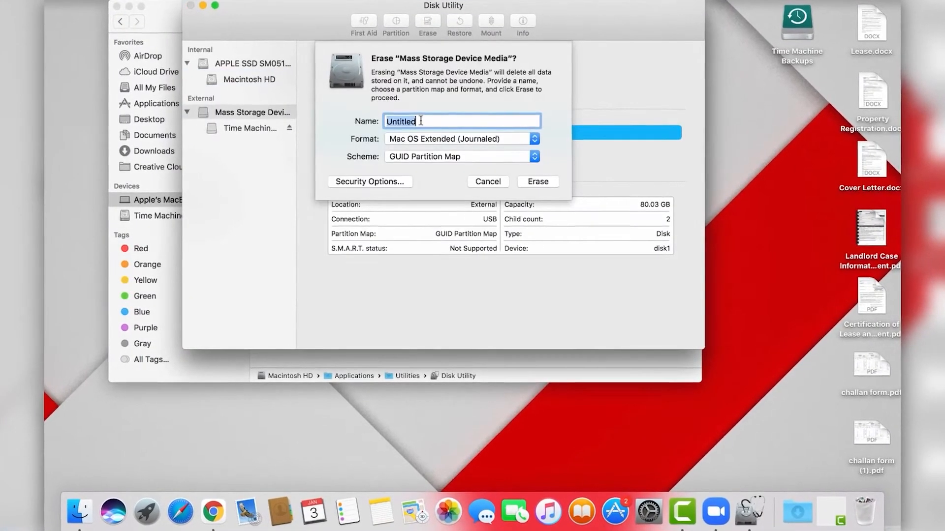
{"action": "type", "text": "camera"}
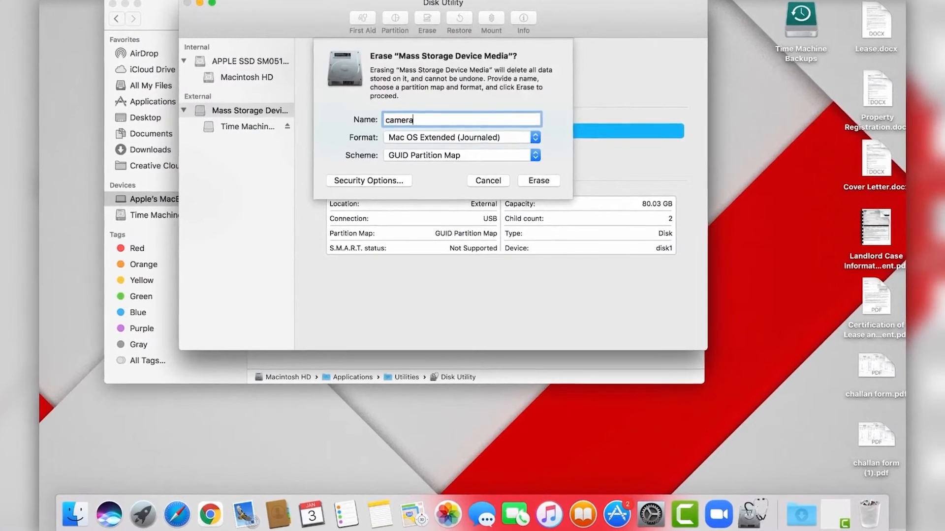
{"action": "type", "text": "1"}
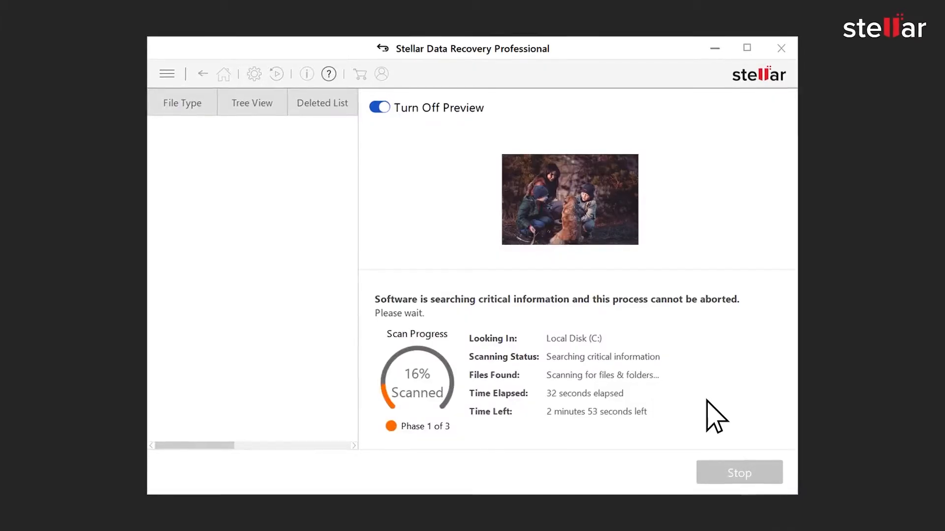
{"action": "mouse_move", "coordinate": [659, 268]}
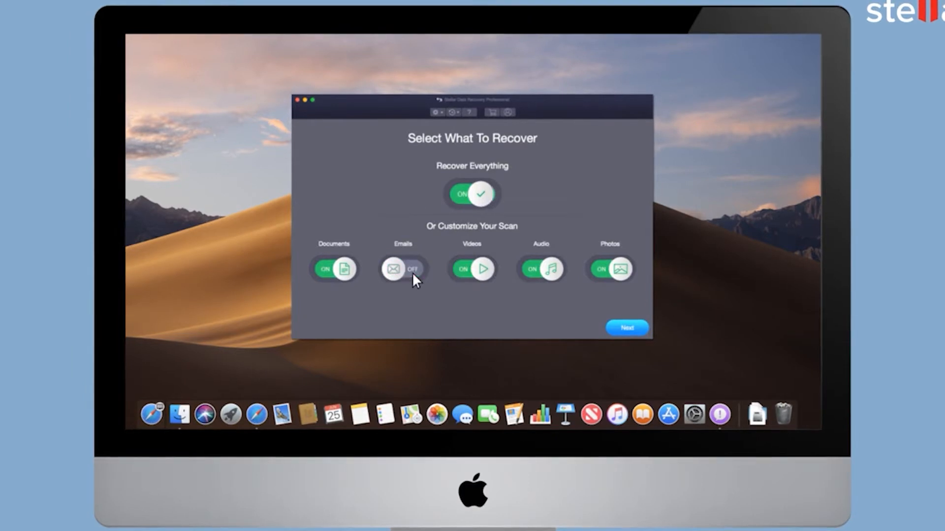
Step: Exclude Emails from recovery and browse a found file in Users > Downloads
{"action": "left_click", "coordinate": [625, 326]}
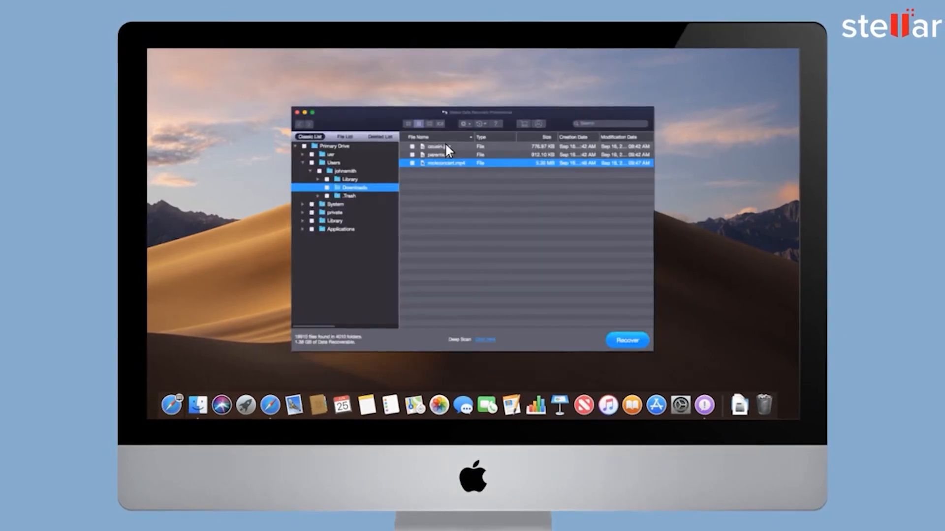
{"action": "double_click", "coordinate": [440, 163]}
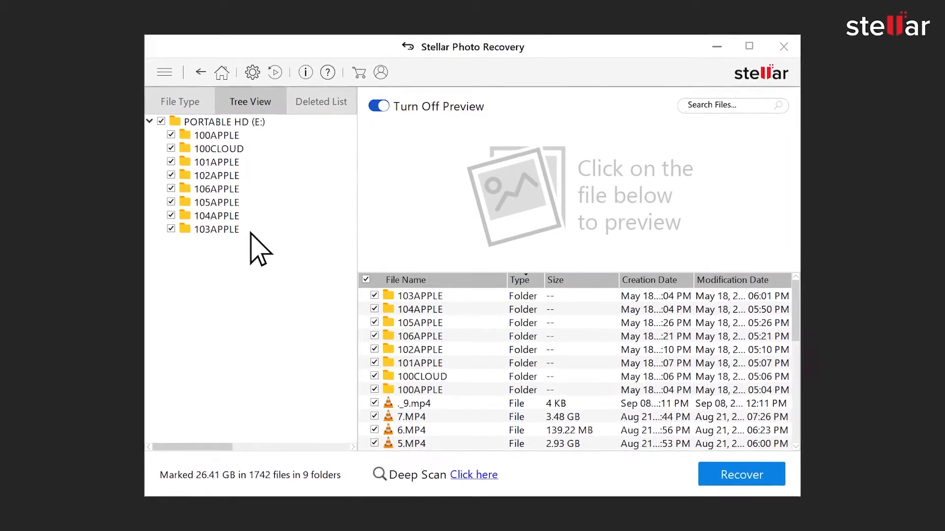
Step: Switch through File Type and Tree View to the Deleted List showing 248 deleted MP4 files
{"action": "left_click", "coordinate": [179, 101]}
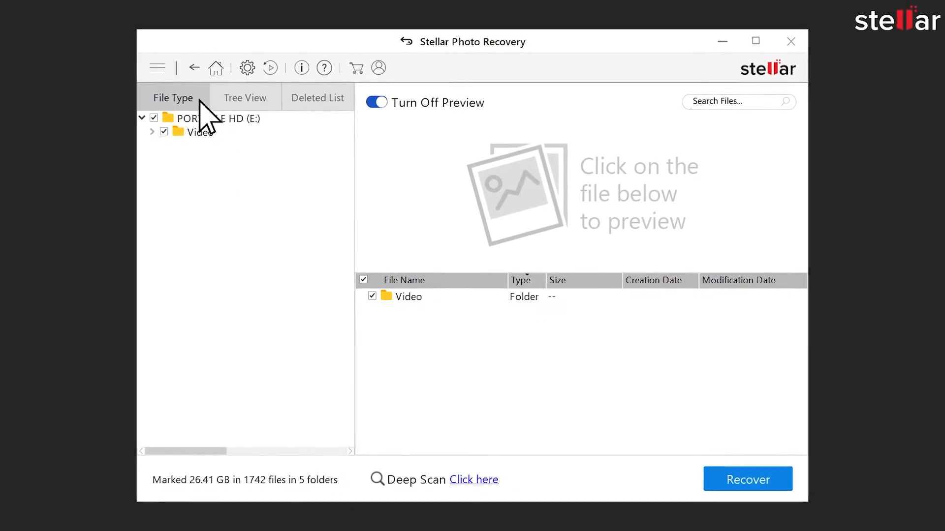
{"action": "left_click", "coordinate": [238, 92]}
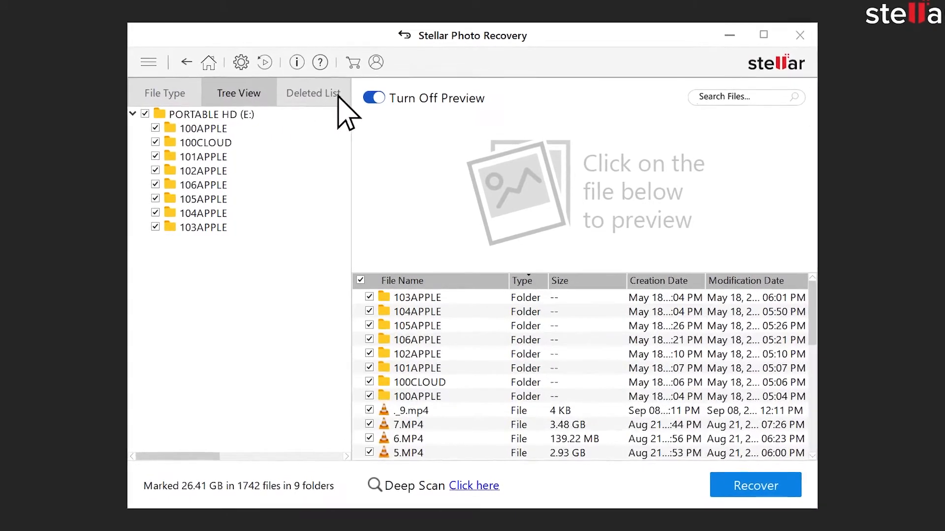
{"action": "left_click", "coordinate": [313, 92]}
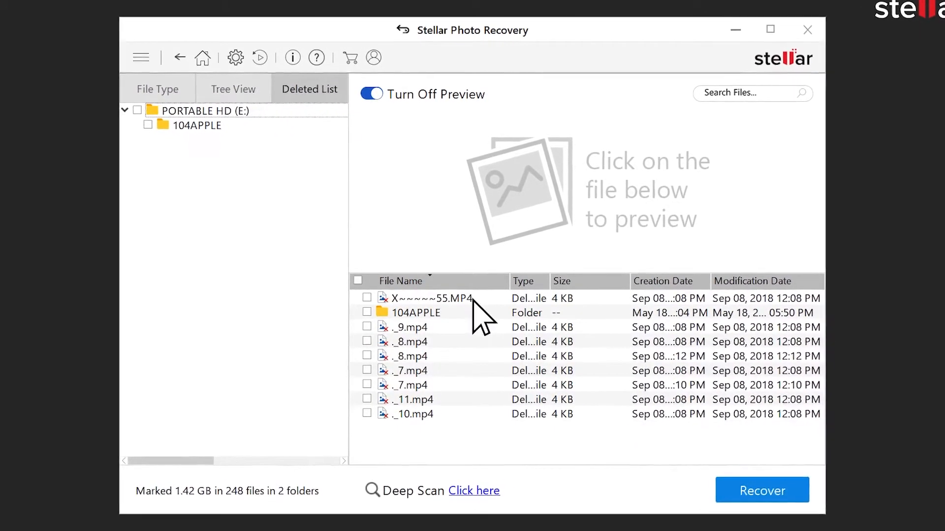
{"action": "left_click", "coordinate": [431, 299]}
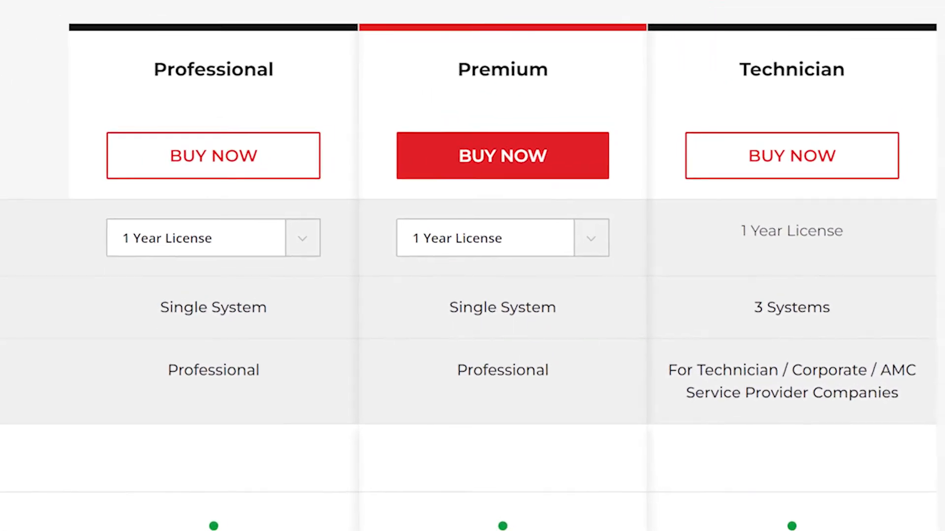
Step: Scroll the Professional/Premium/Technician comparison past Video and Photo Repair to RAID Recovery
{"action": "scroll", "scroll_direction": "down", "scroll_amount": 3}
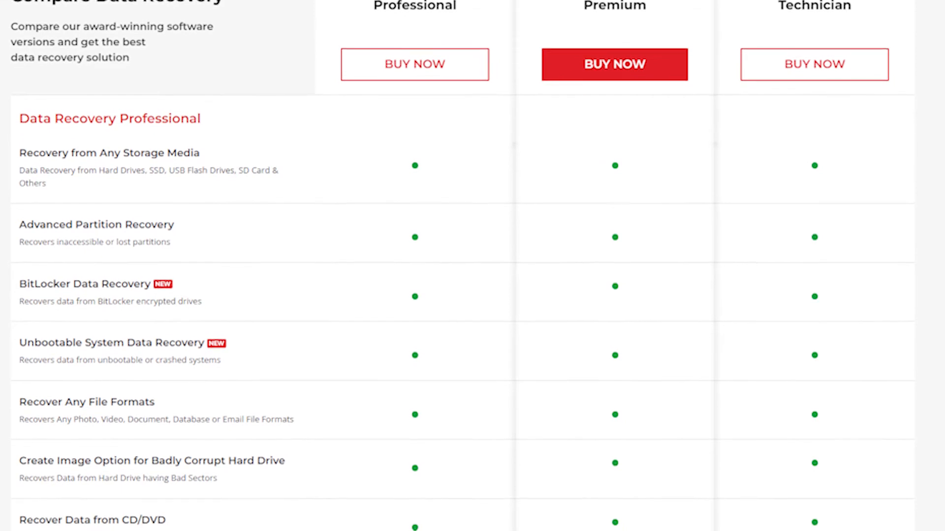
{"action": "scroll", "scroll_direction": "down", "scroll_amount": 3}
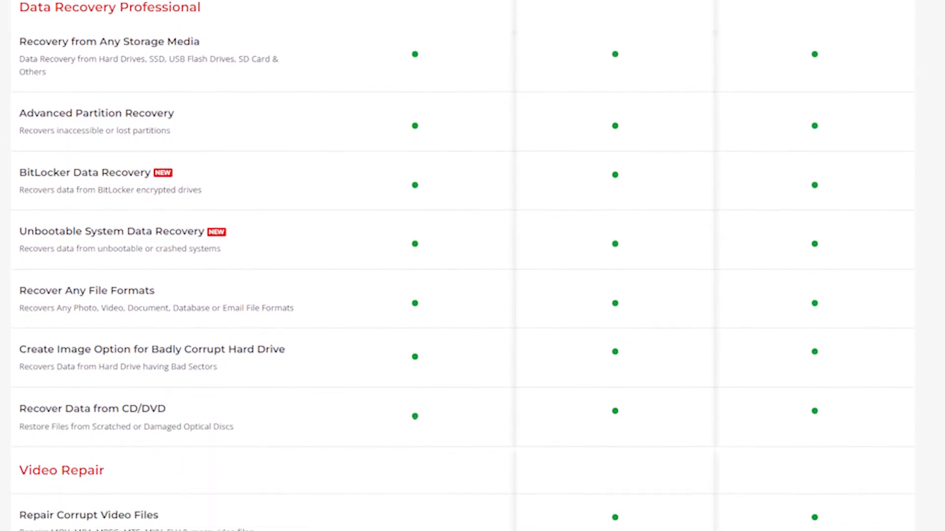
{"action": "scroll", "scroll_direction": "down", "scroll_amount": 3}
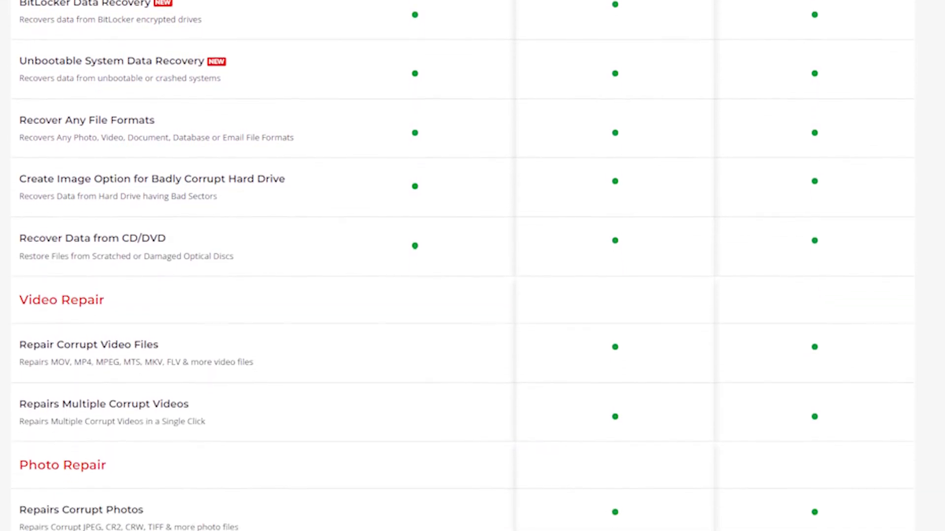
{"action": "scroll", "scroll_direction": "down", "scroll_amount": 3}
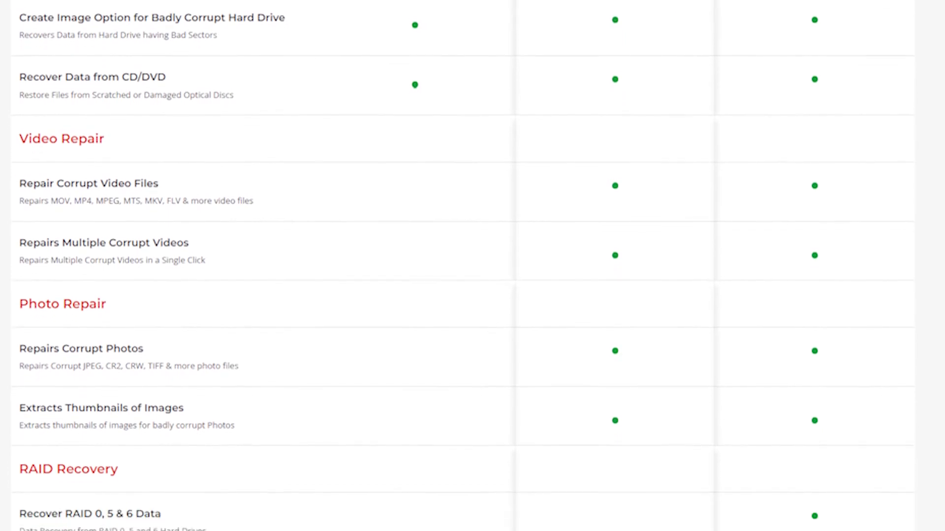
{"action": "scroll", "scroll_direction": "down", "scroll_amount": 3}
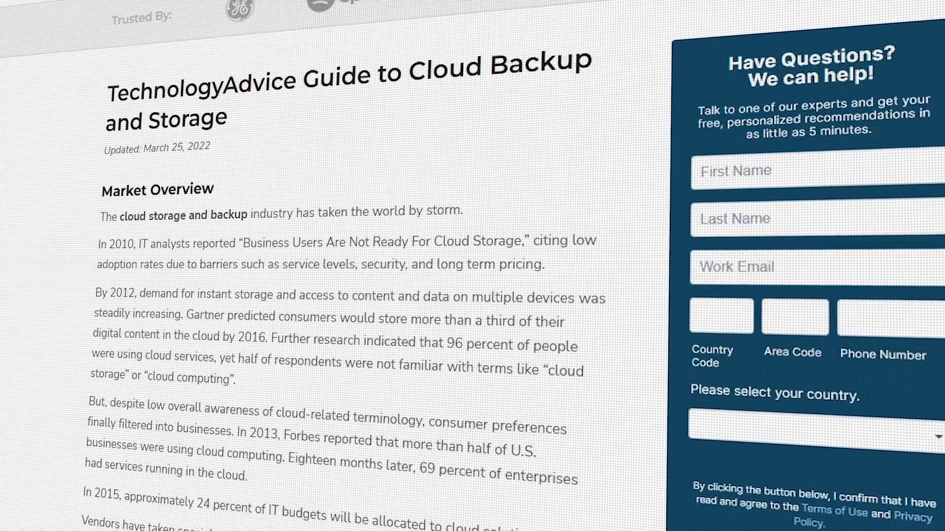
Step: Scroll the guide from Market Overview to the security features bullet list
{"action": "scroll", "scroll_direction": "down", "scroll_amount": 3}
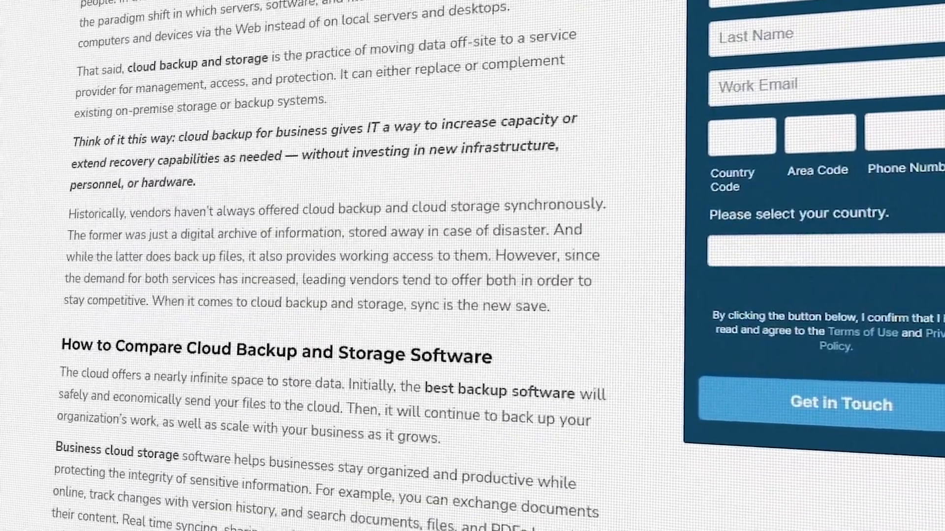
{"action": "scroll", "scroll_direction": "down", "scroll_amount": 3}
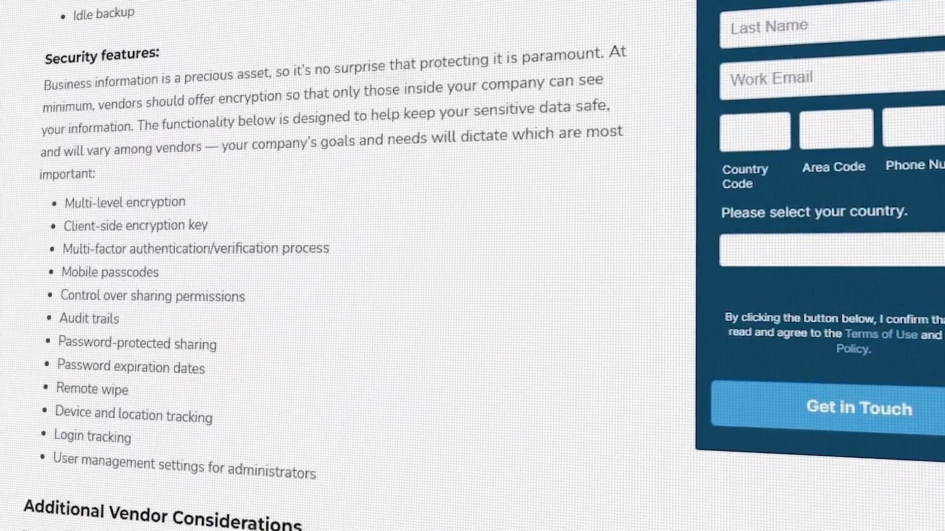